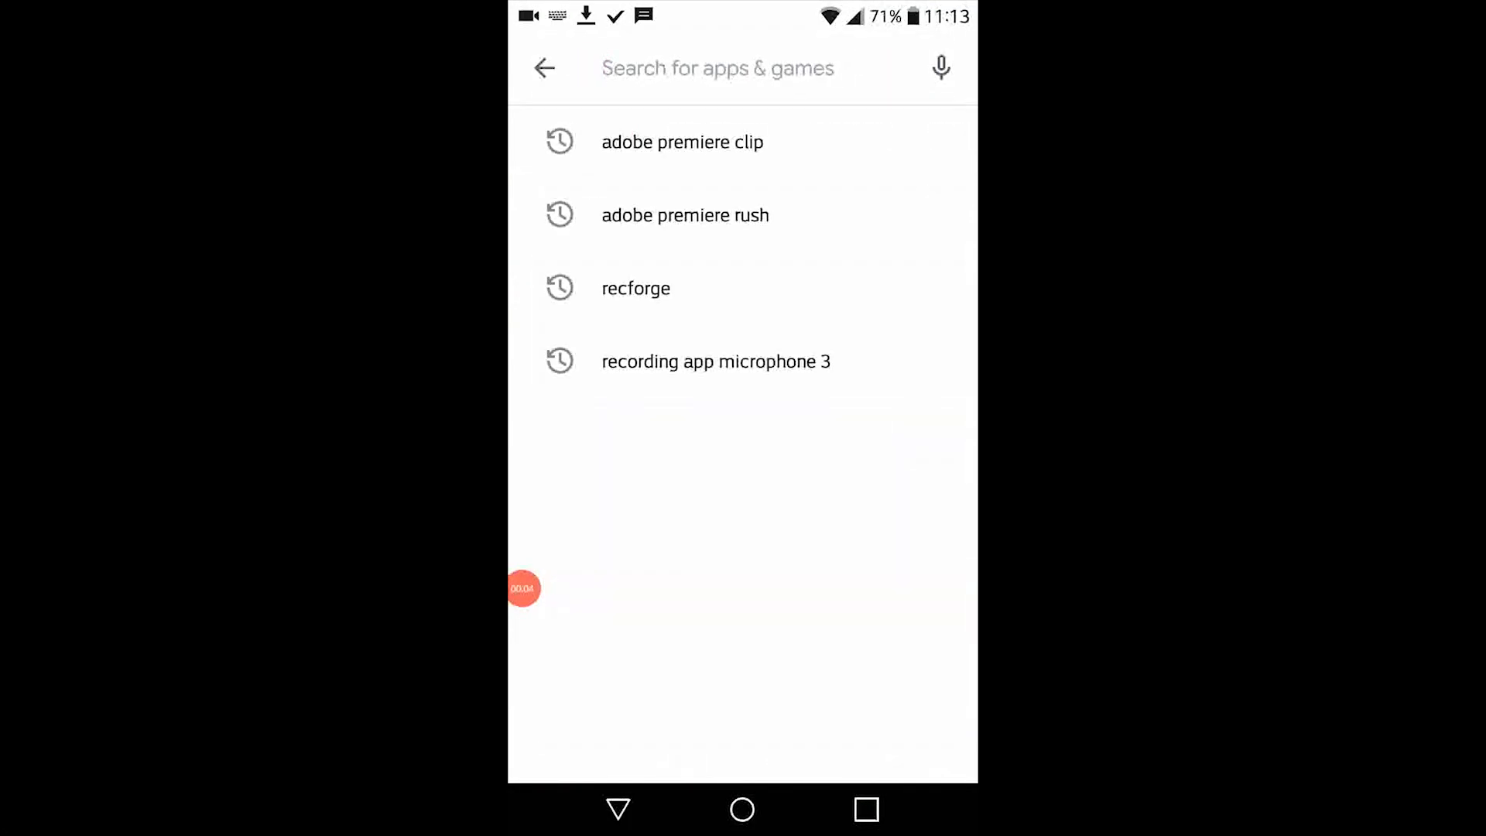
- Search the Play Store for 'pc' and pick the 'pc remote' suggestion
type("pc")
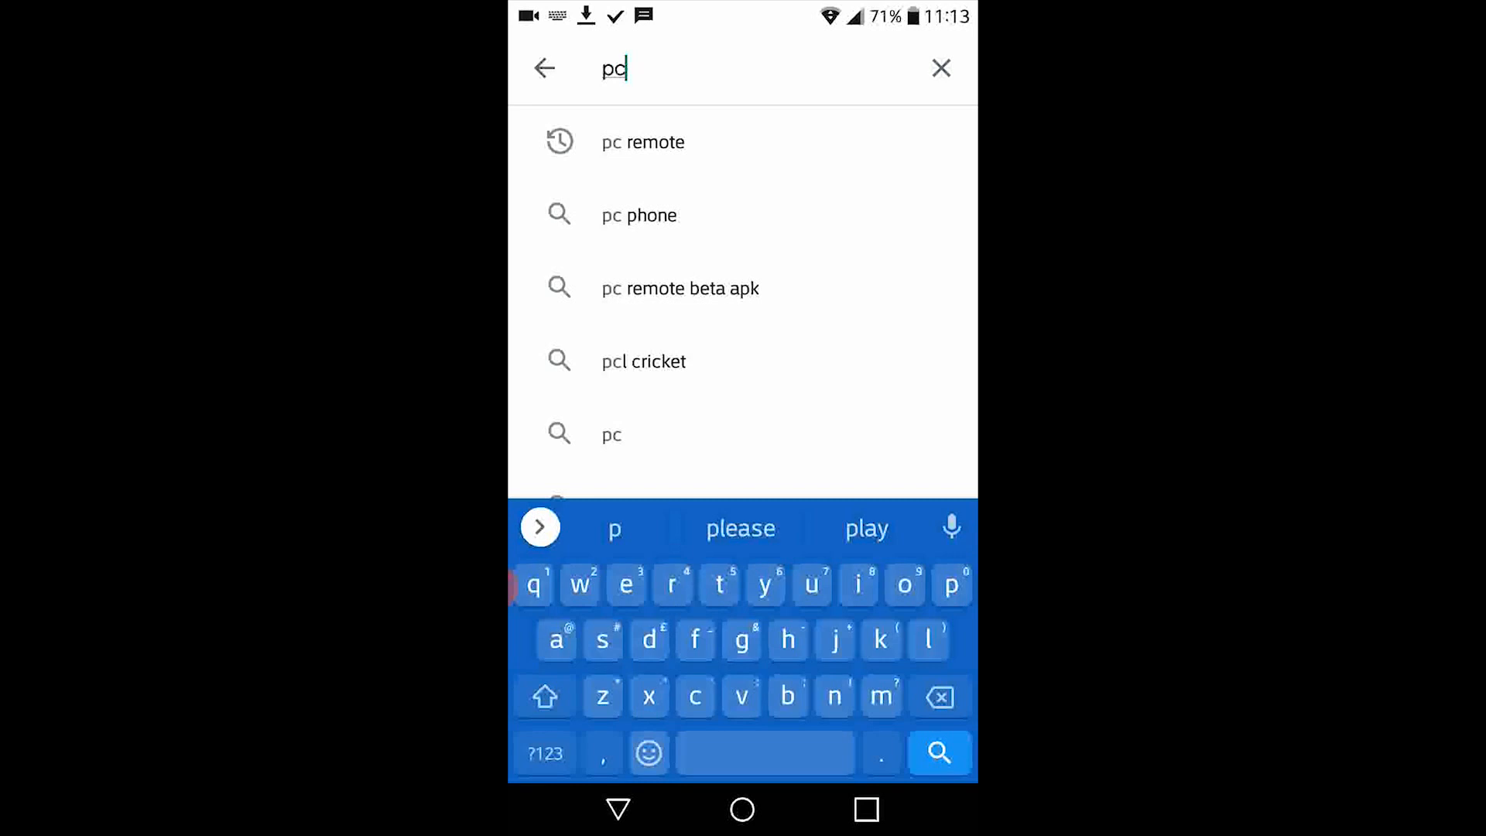
left_click(642, 141)
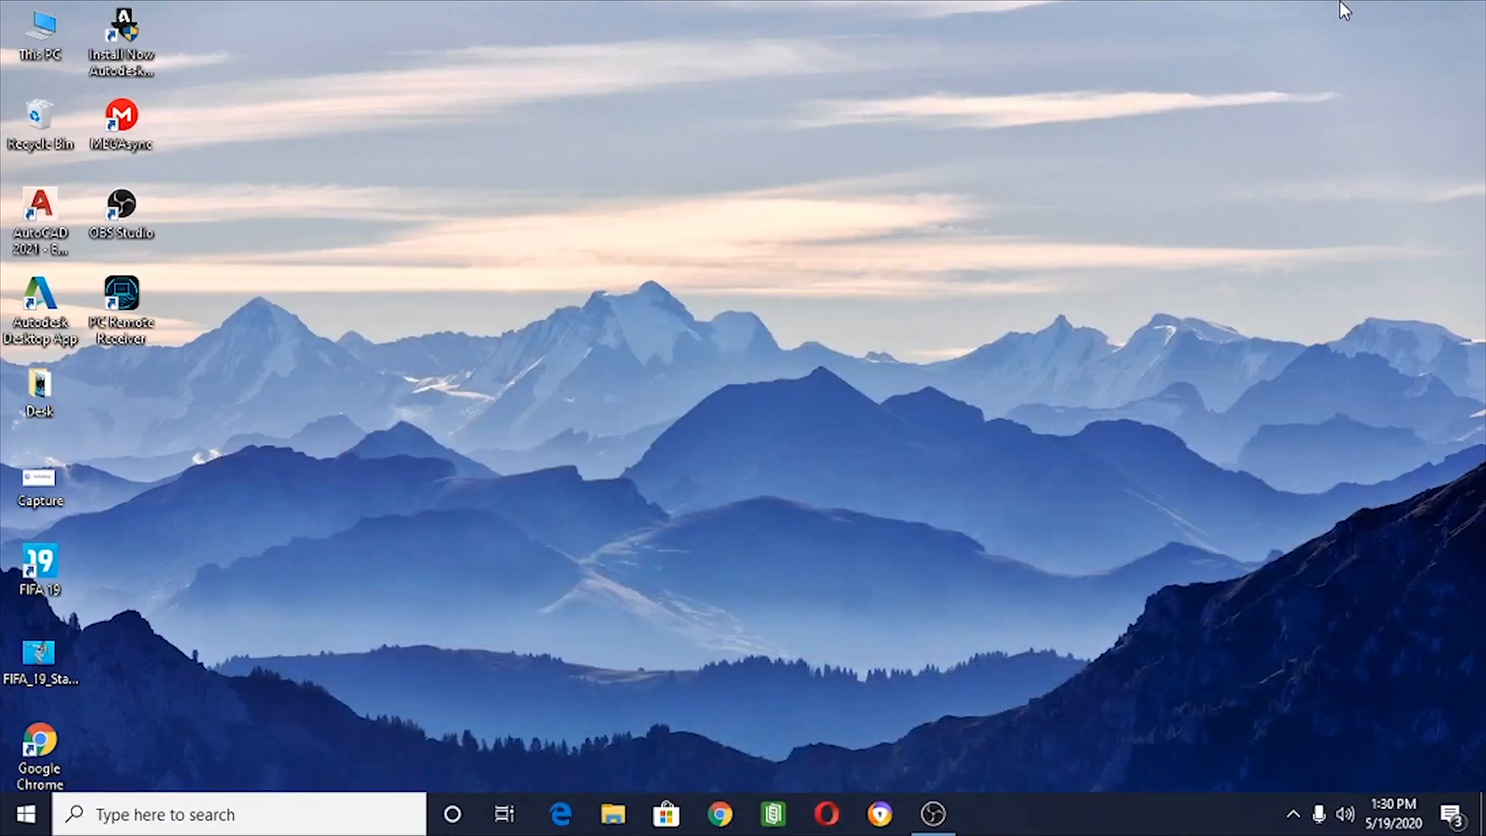
- Launch Chrome from the taskbar and search the web for 'PC remote'
left_click(720, 814)
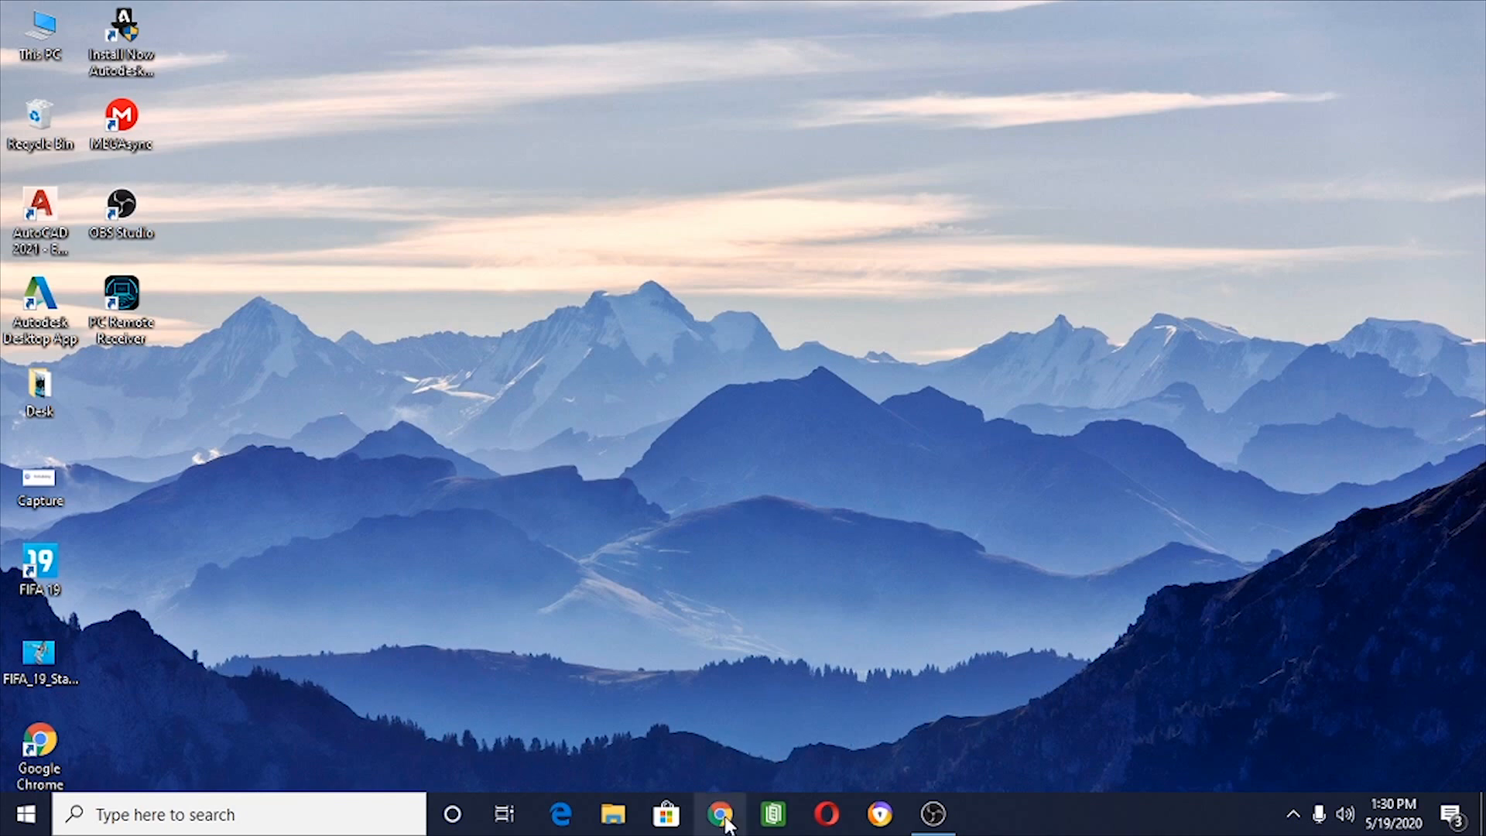
mouse_move(722, 814)
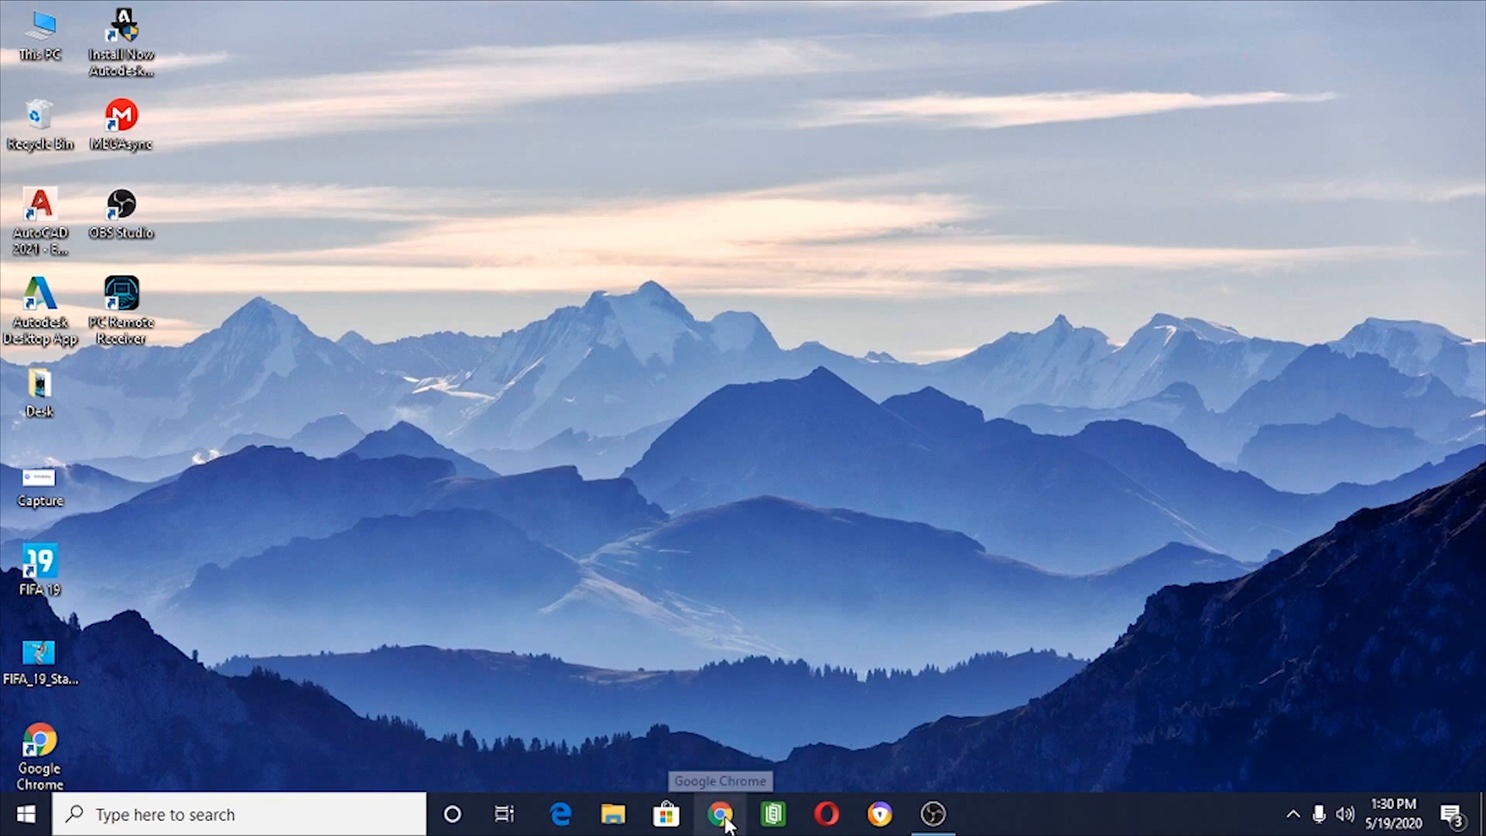
left_click(722, 814)
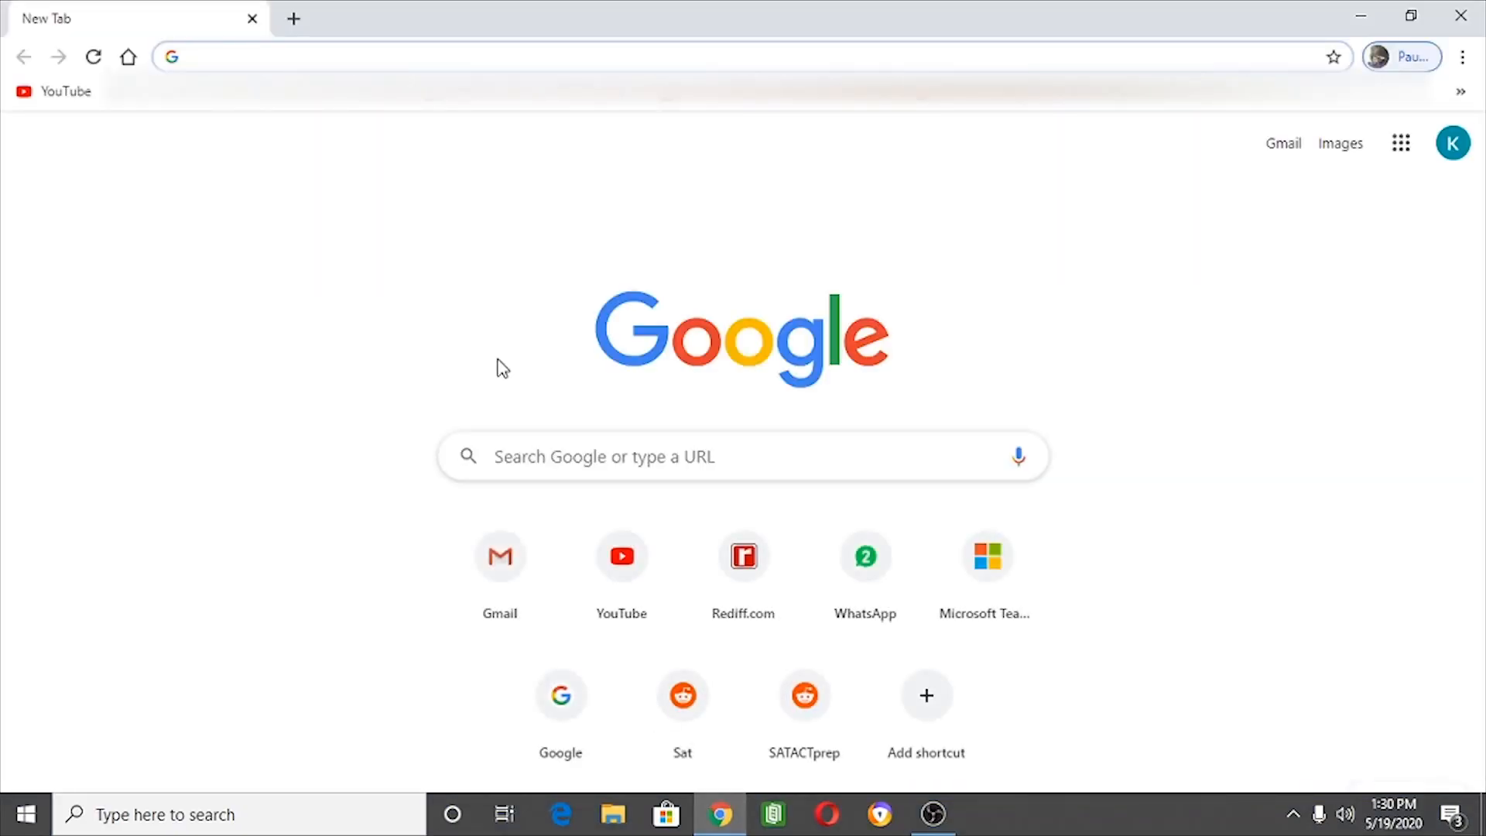
type("PC remote")
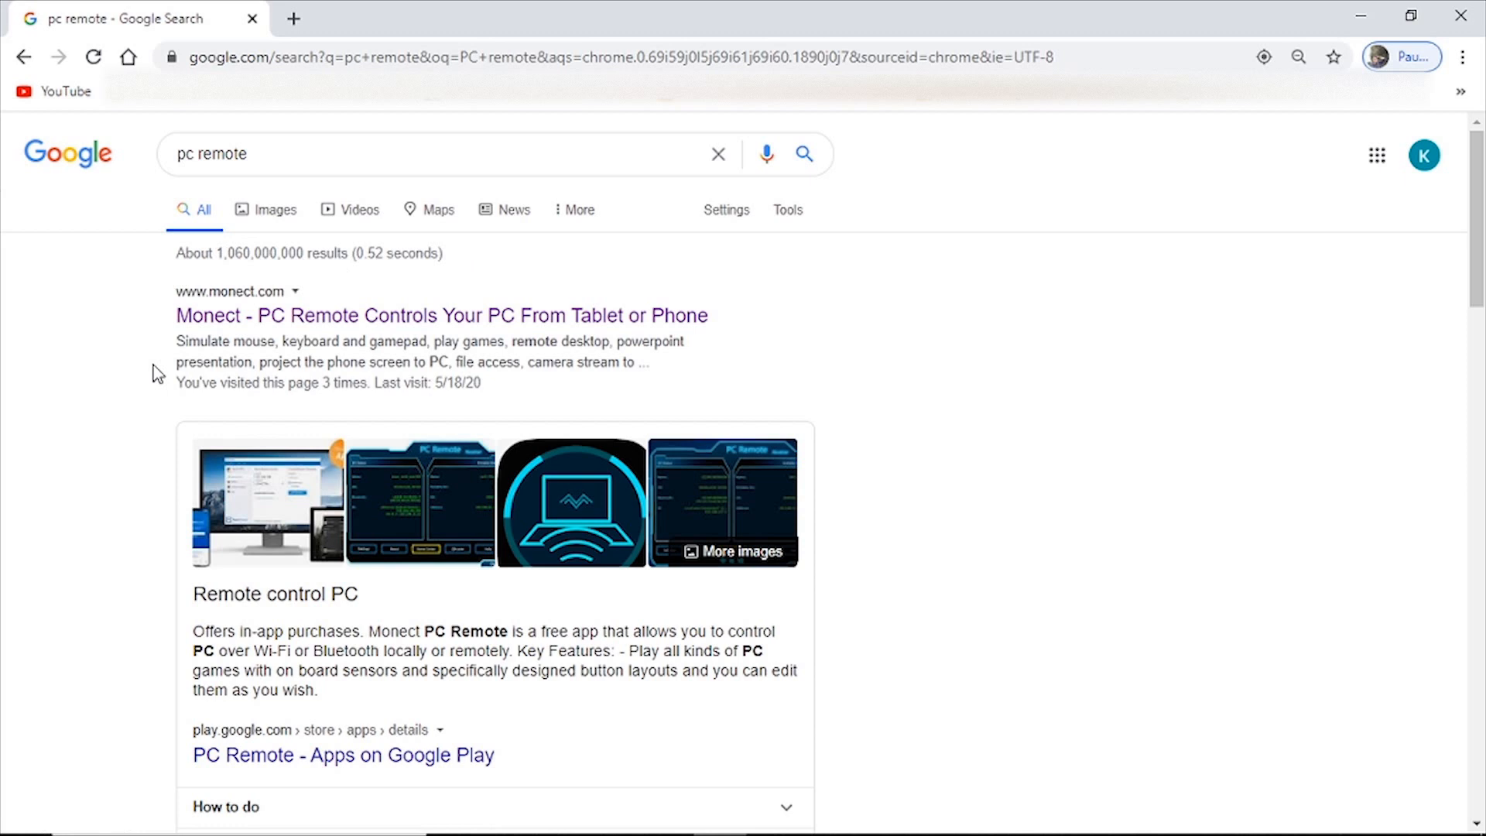
- Go to the Monect PC Remote site and jump to its Windows v7.2.1 download
left_click(440, 315)
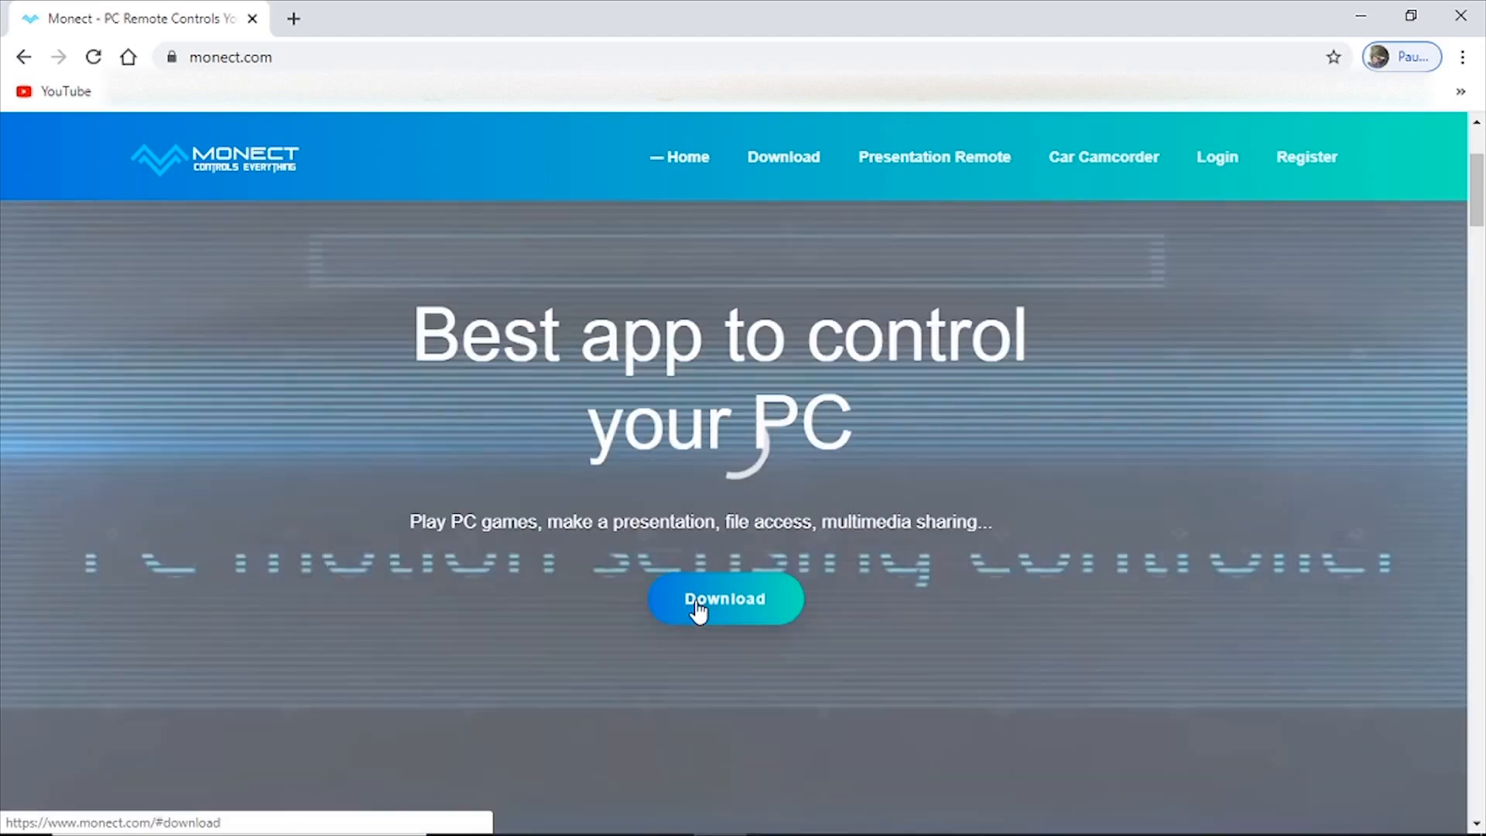
left_click(724, 599)
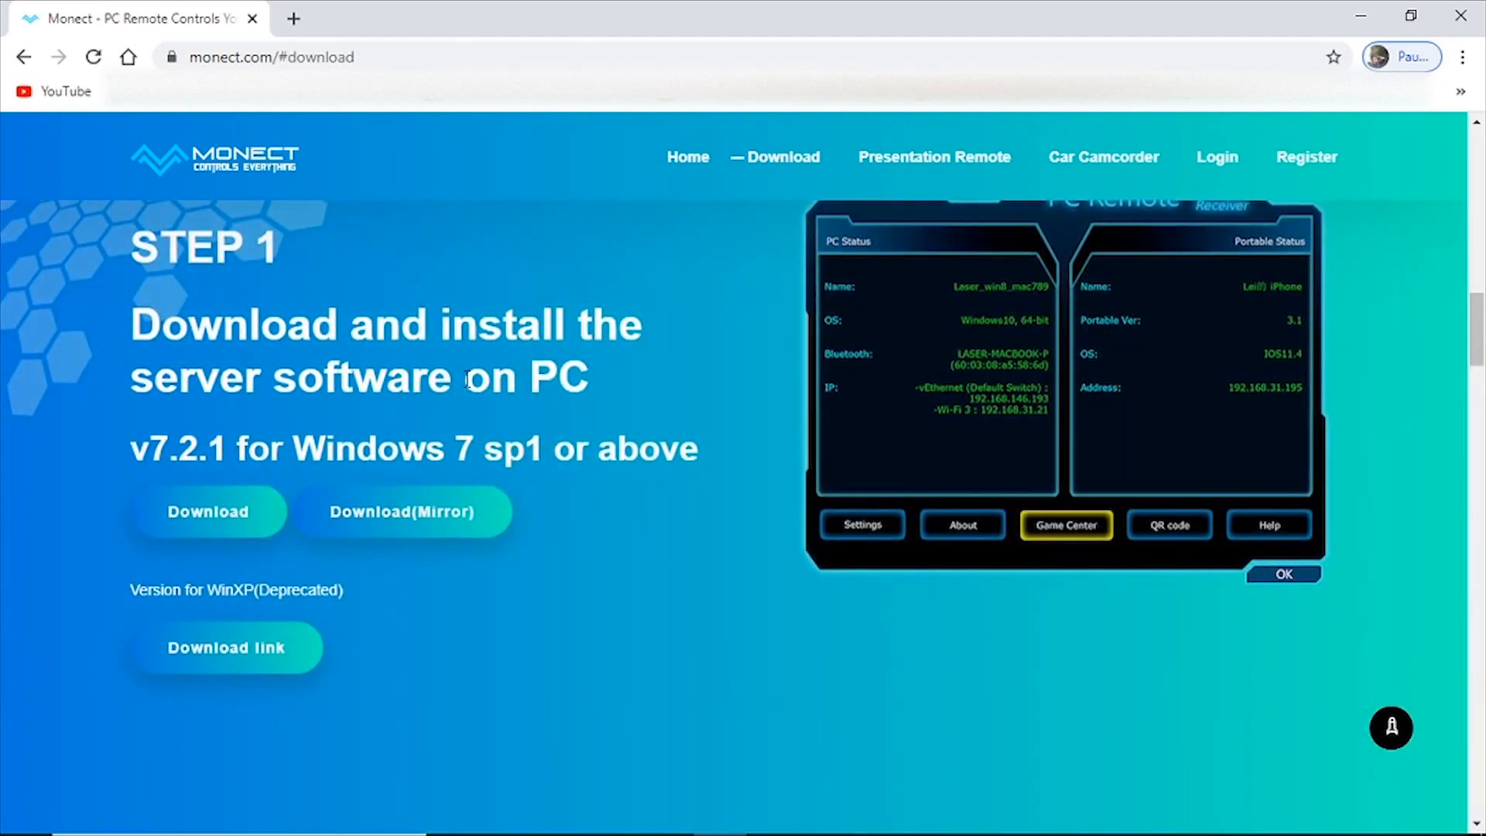
mouse_move(147, 495)
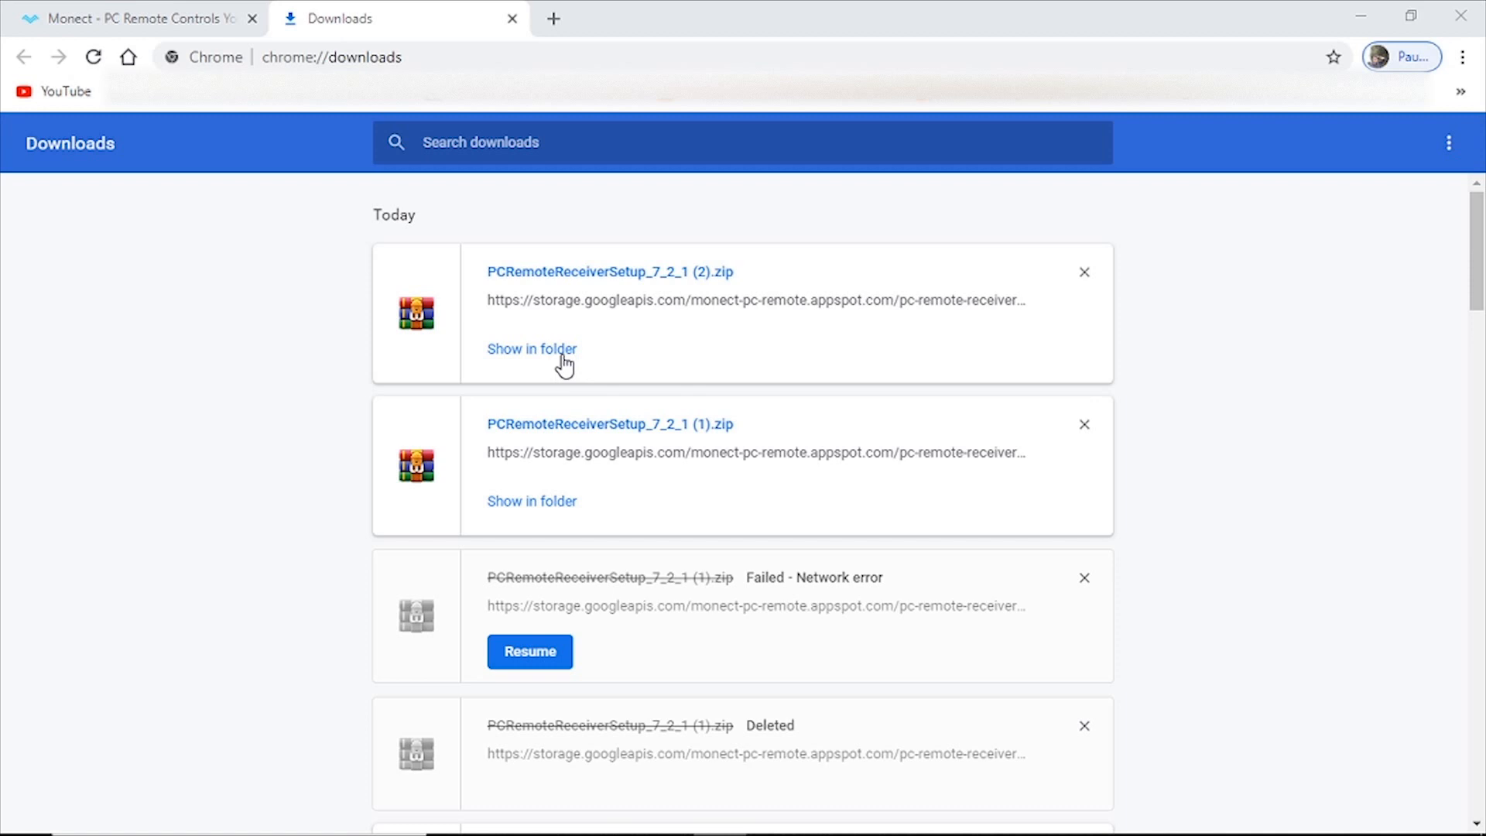
- Show the downloaded setup zip in its folder and close Chrome
left_click(532, 347)
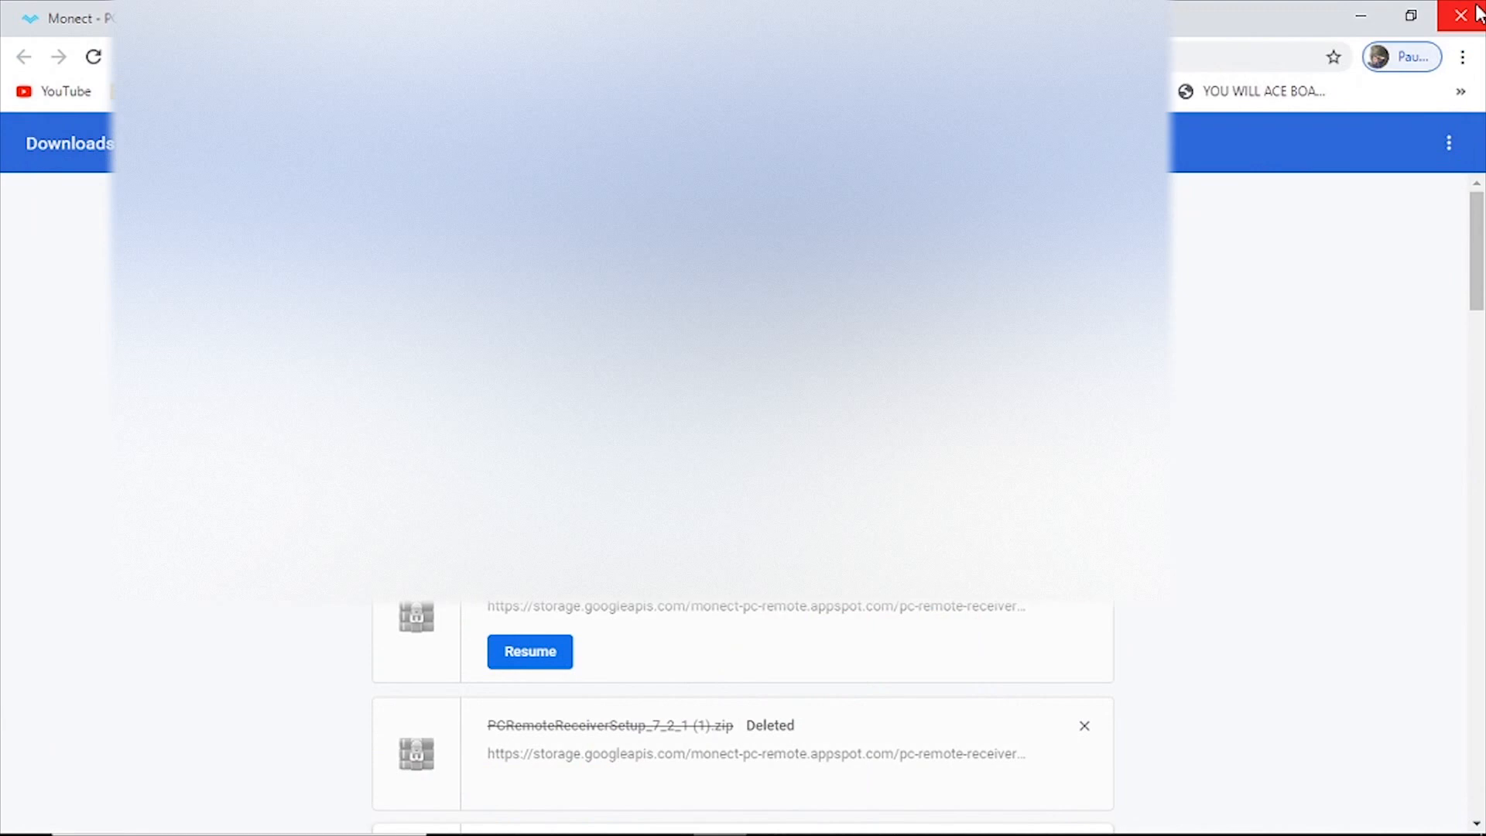
left_click(1460, 17)
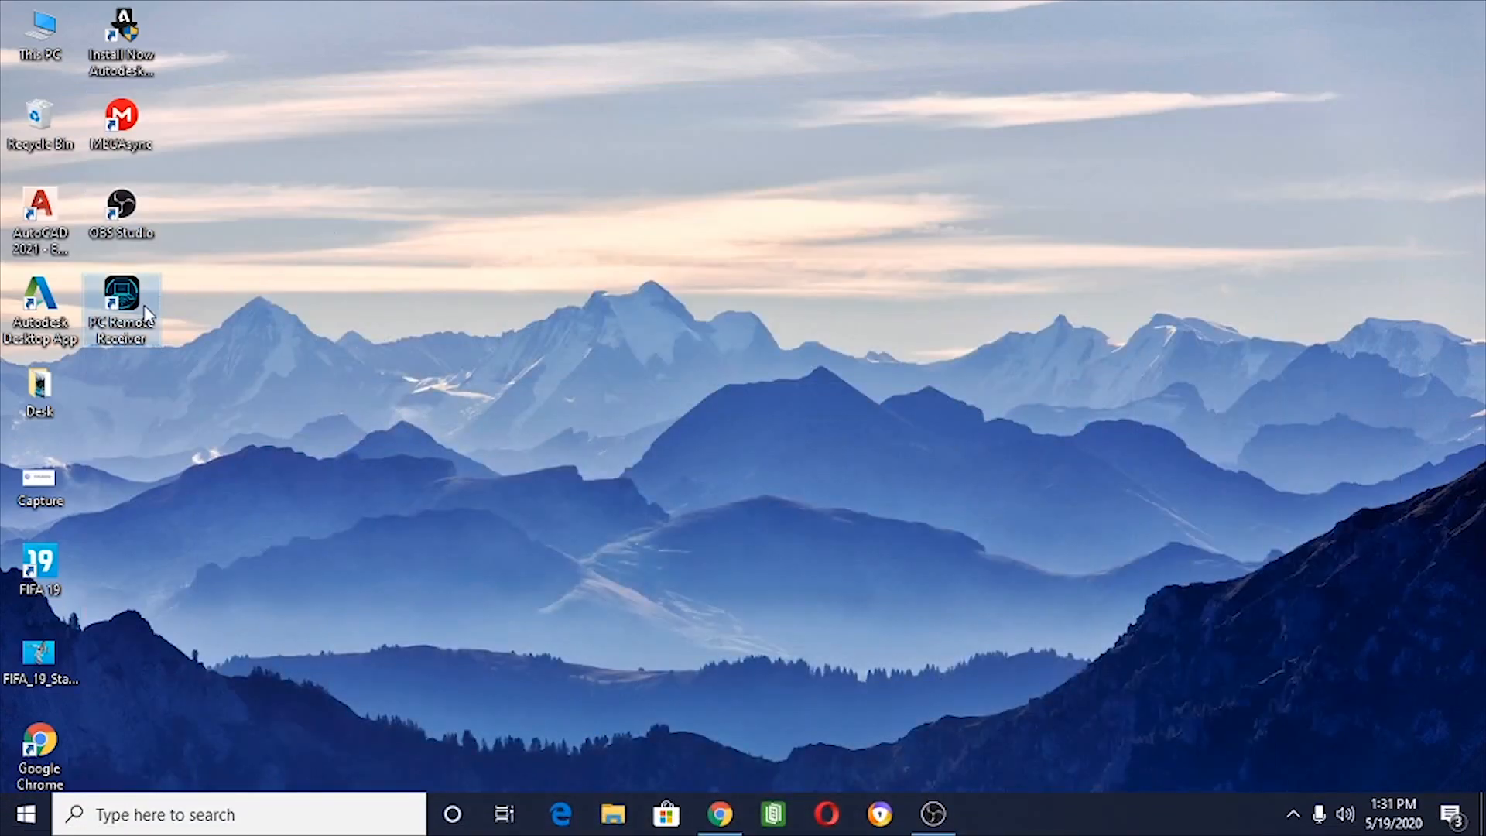
- Launch PC Remote Receiver from its desktop shortcut to show its Wi-Fi IP status
double_click(120, 308)
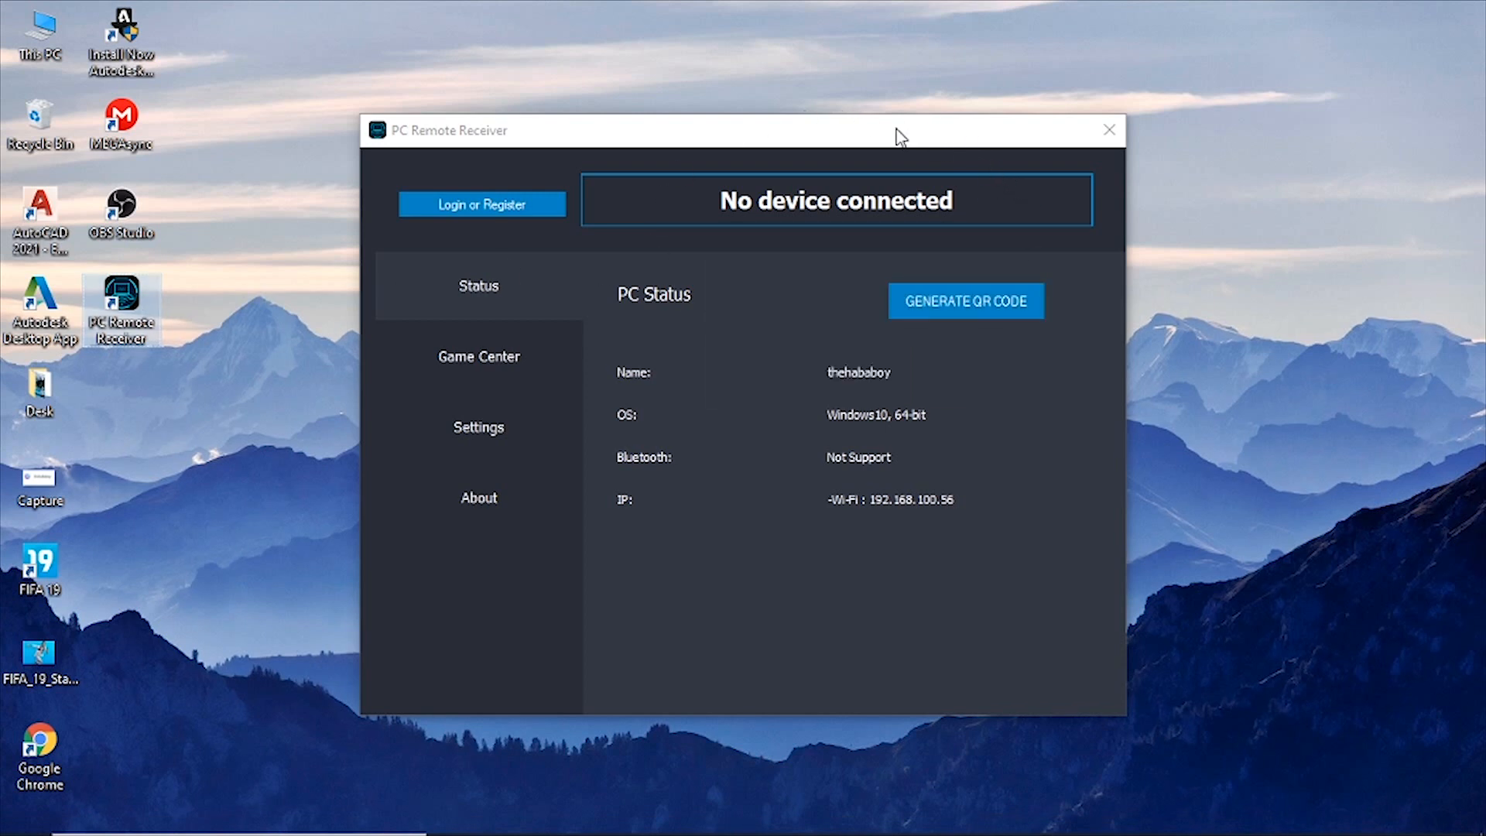
mouse_move(769, 242)
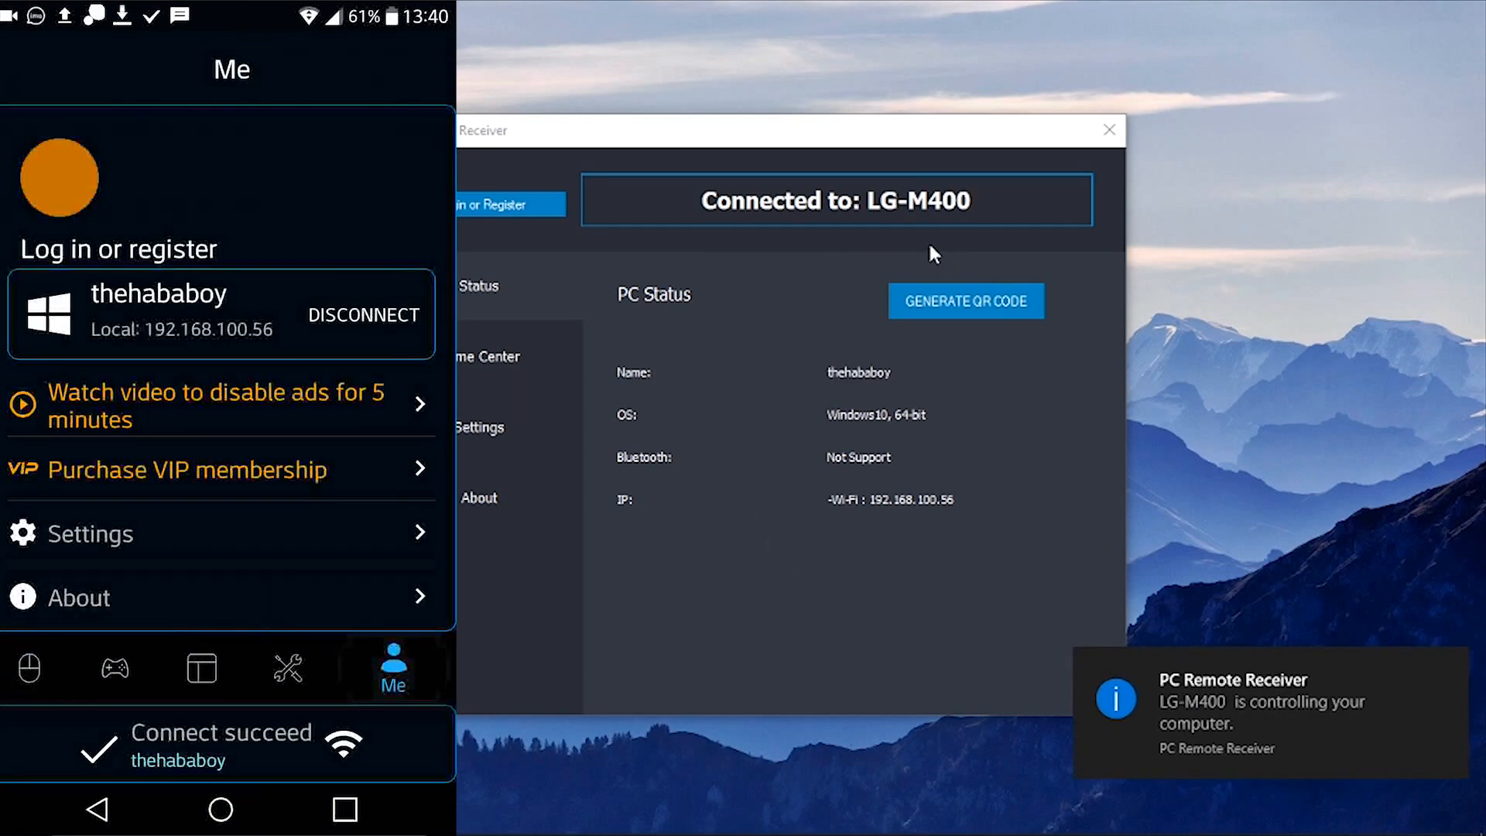
- Disconnect the phone, dismiss the firewall hint, and reconnect to the PC under Local PC
left_click(362, 315)
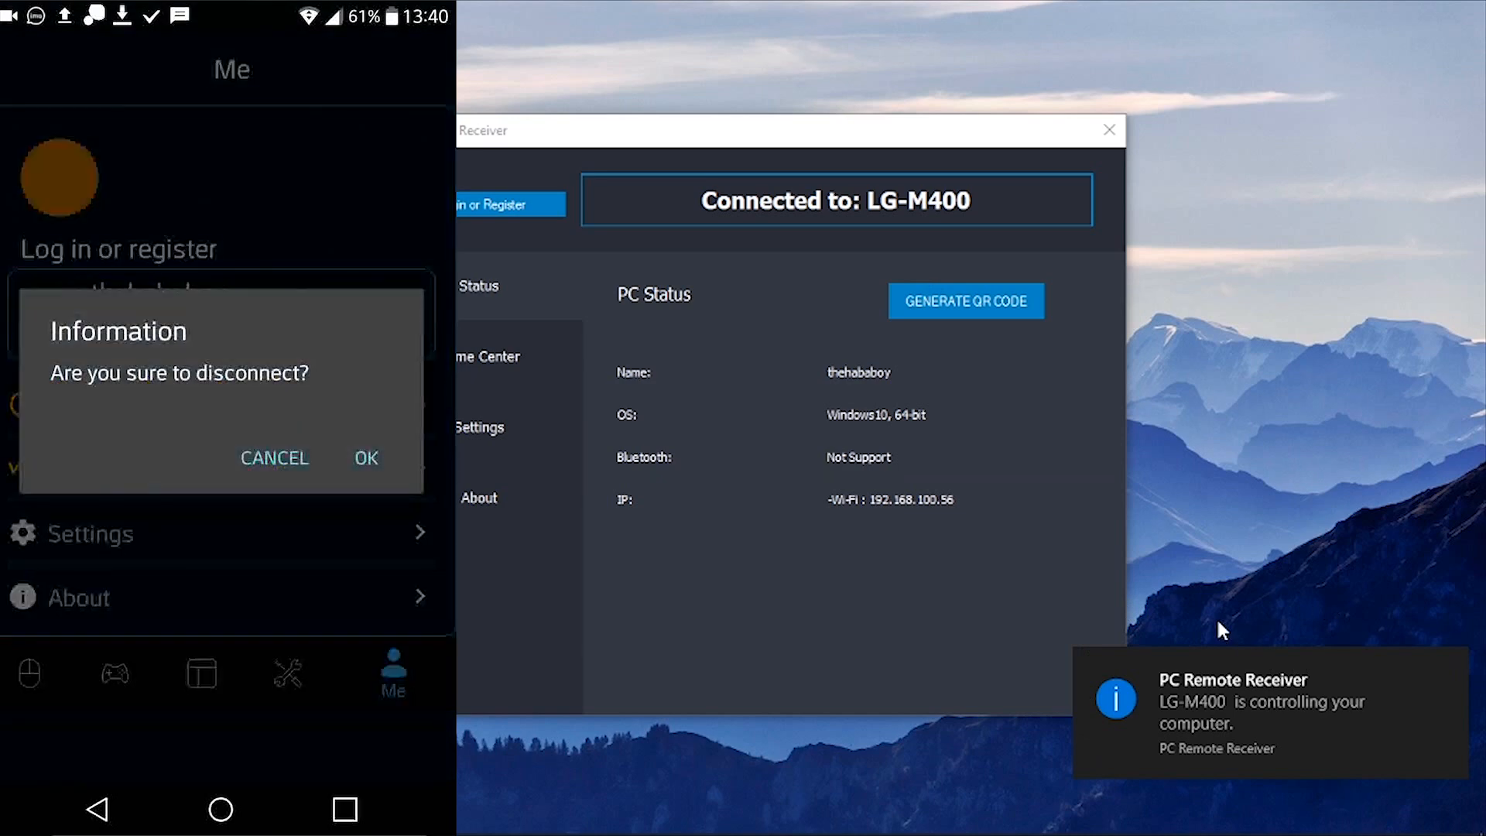
left_click(366, 458)
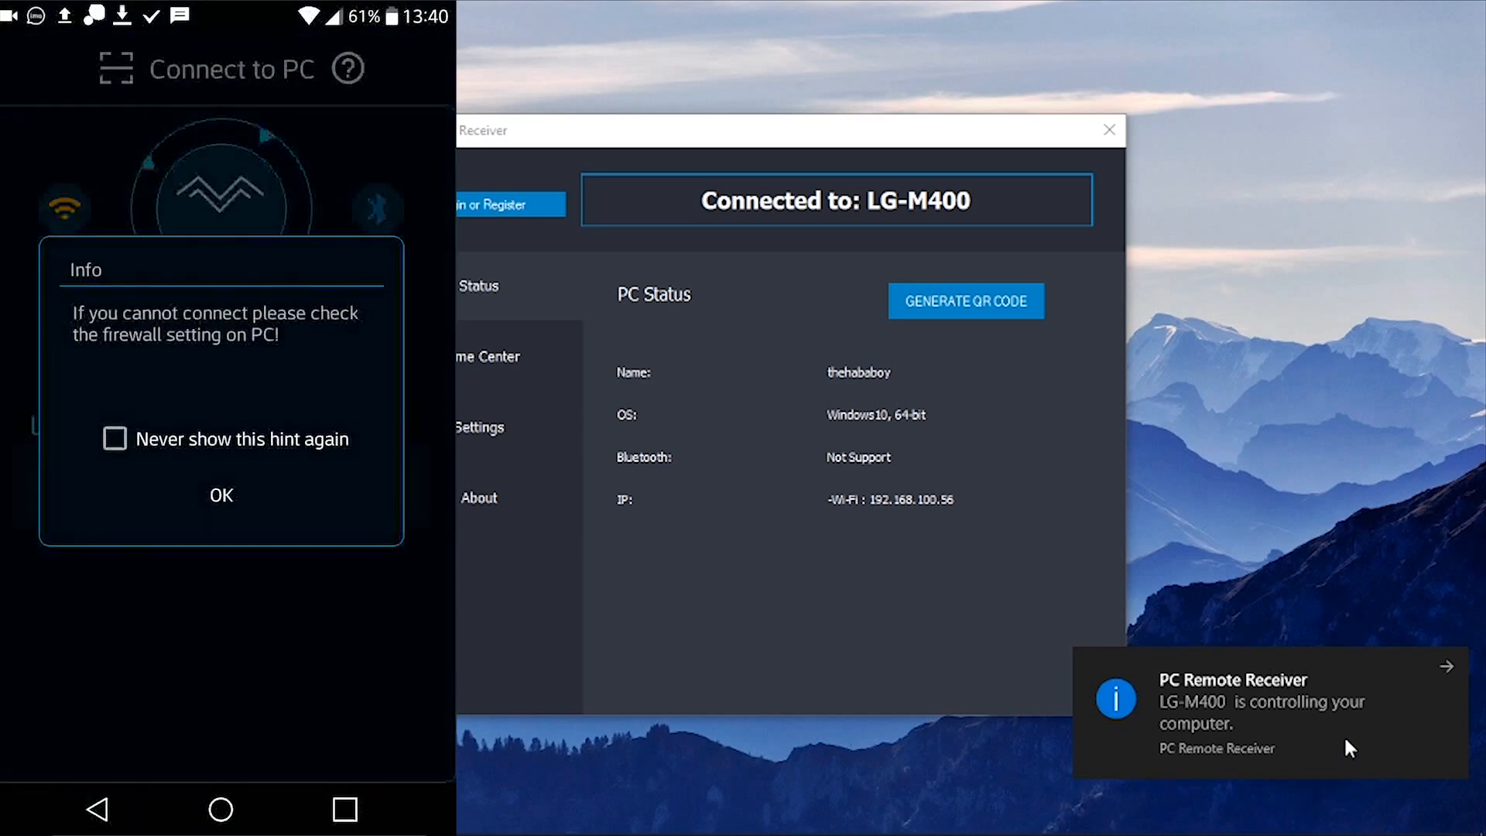
left_click(220, 494)
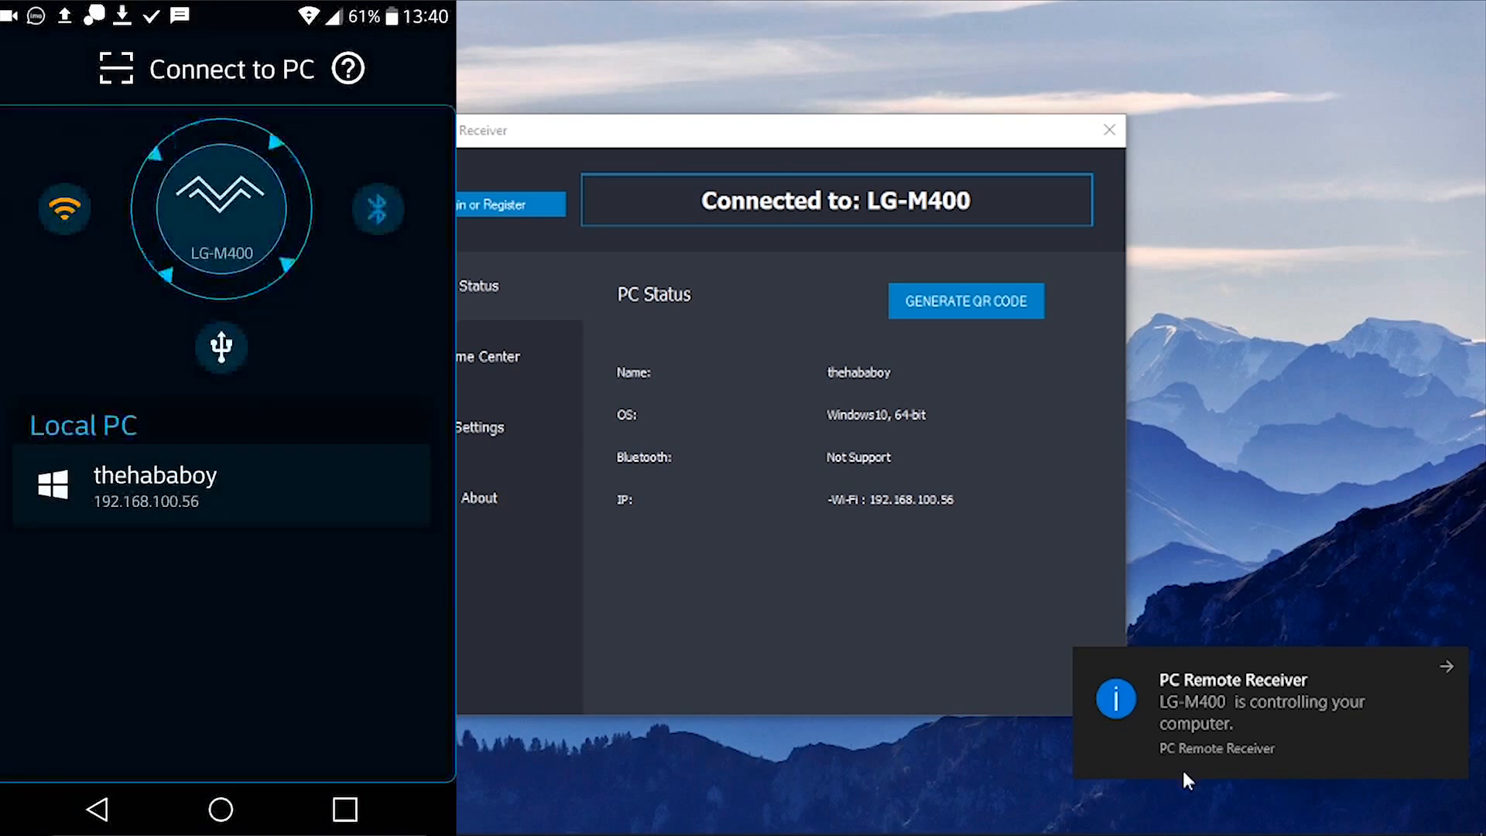
left_click(392, 672)
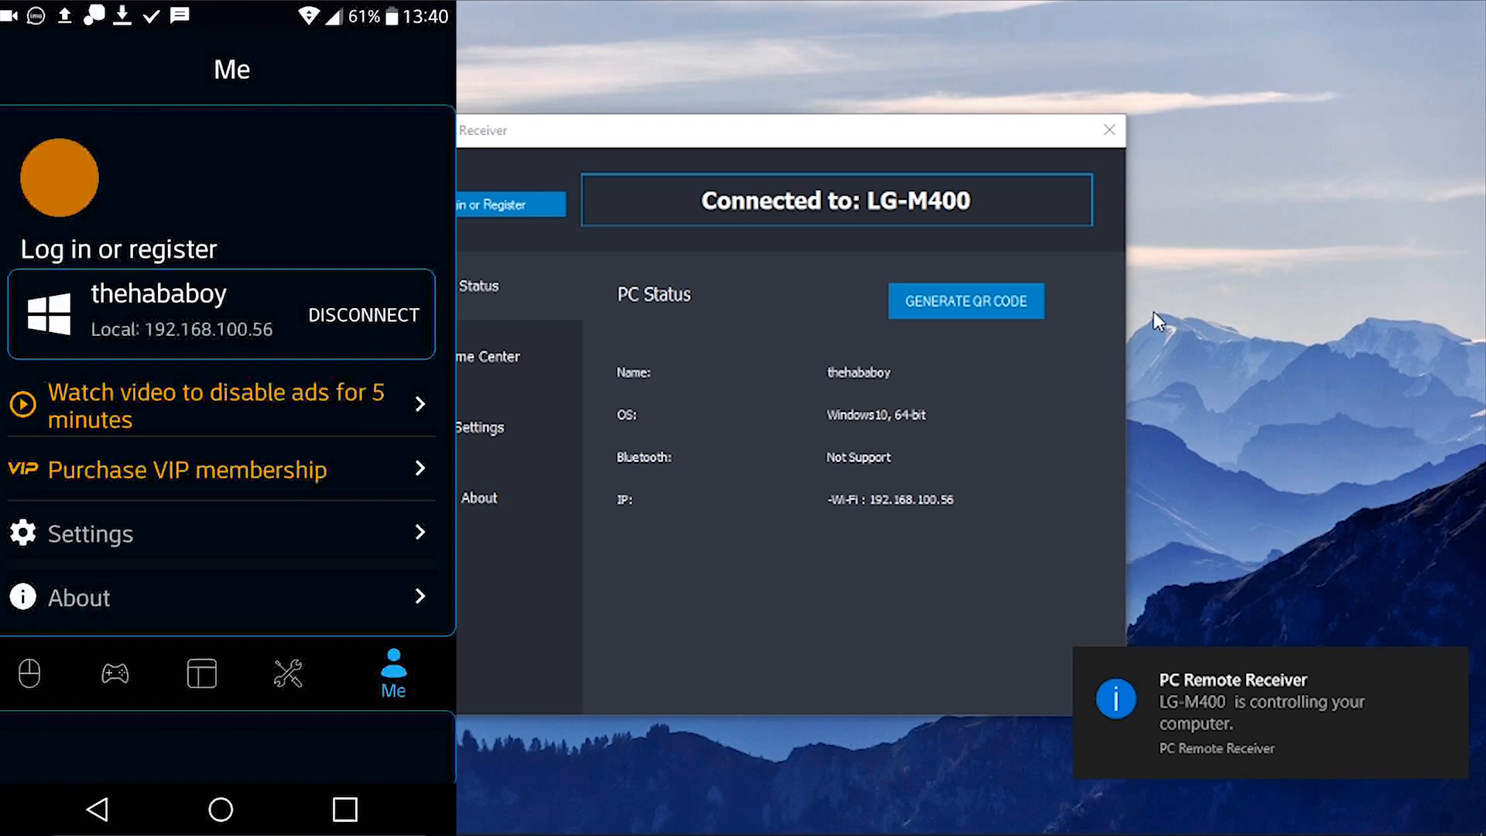
- Open the Games section and show the gamepad controller layout
left_click(135, 672)
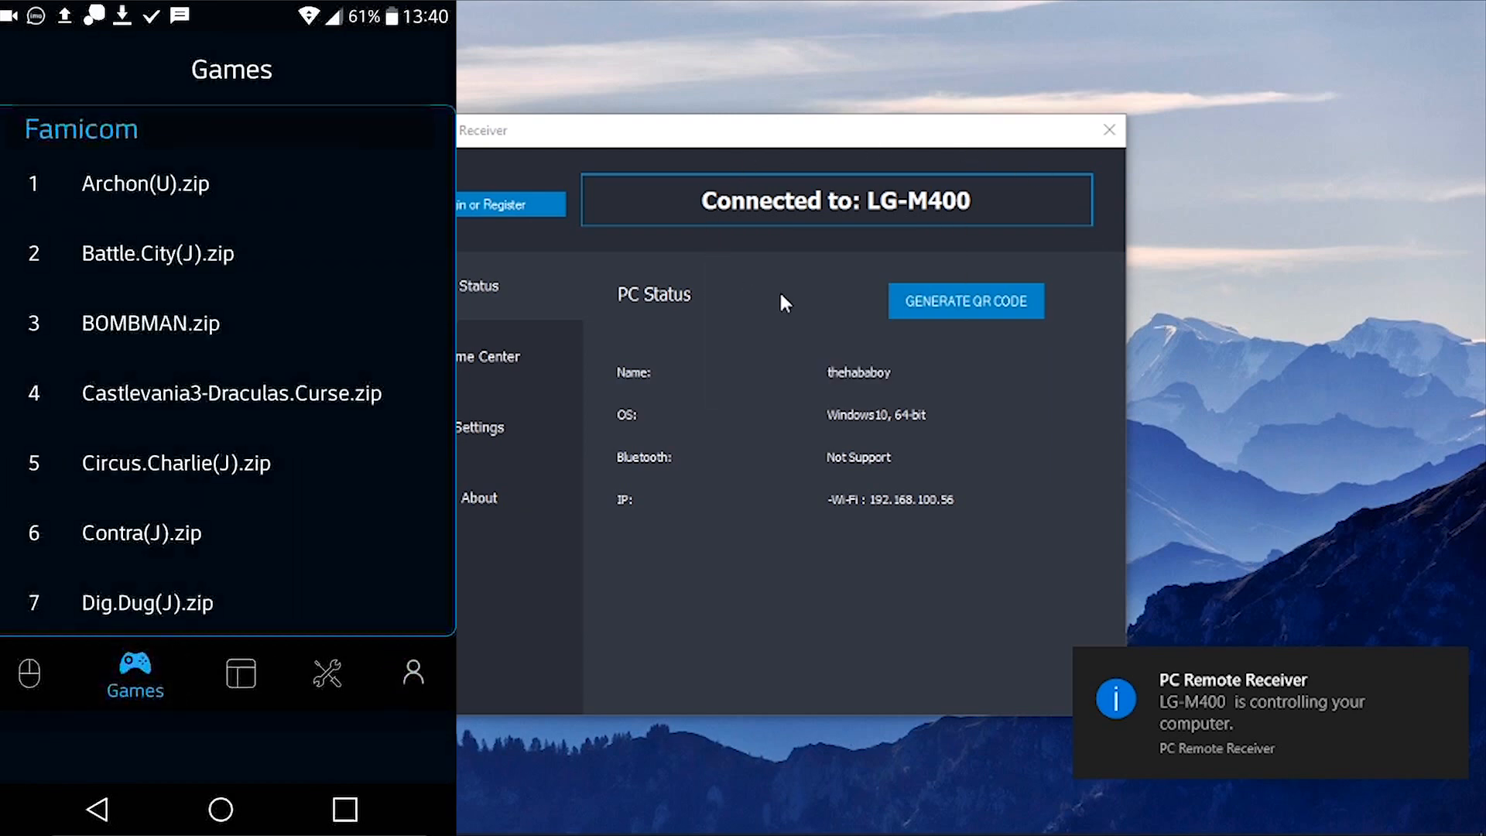
left_click(240, 675)
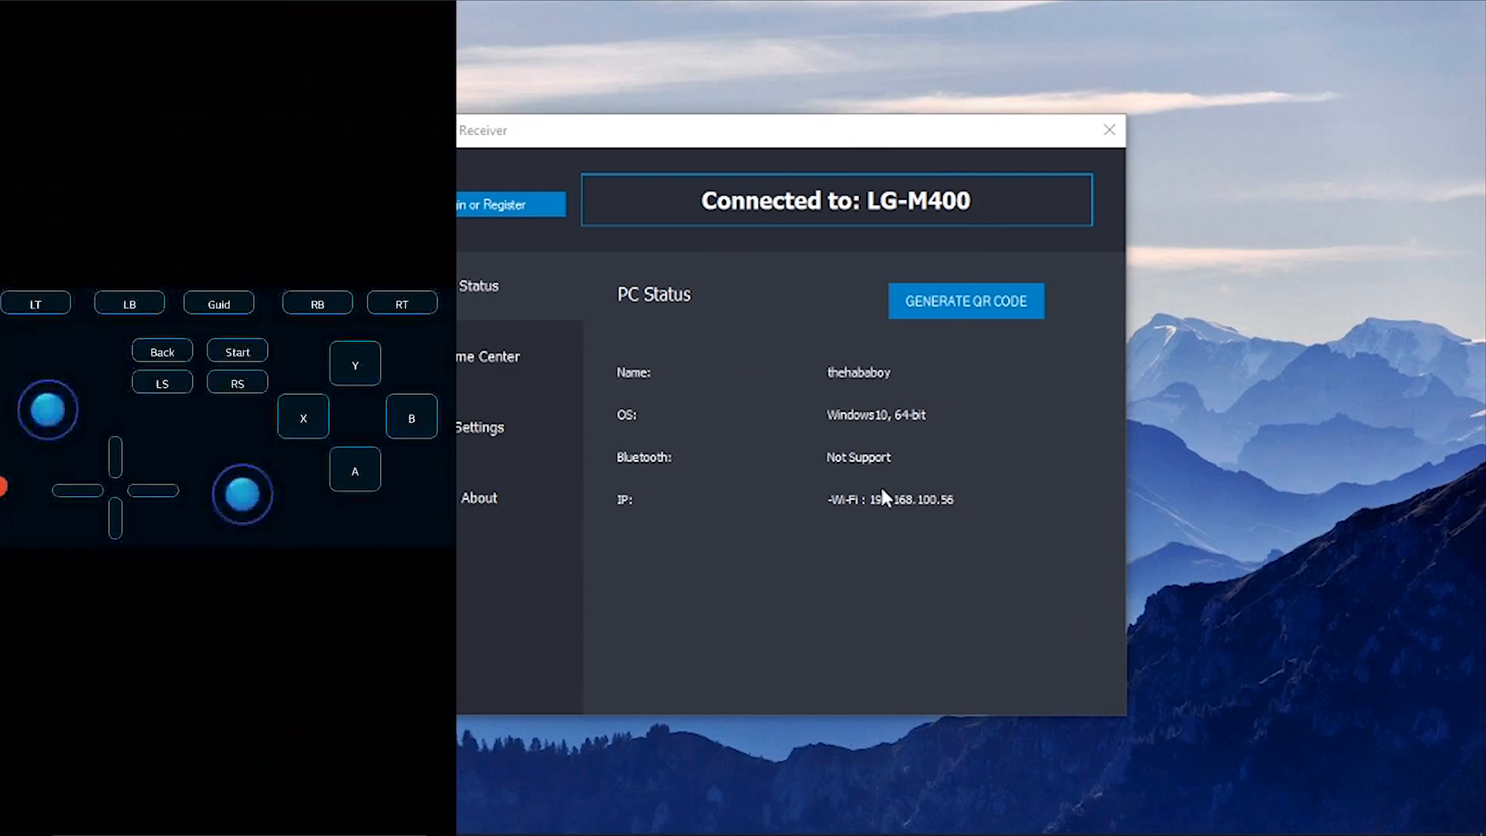
mouse_move(622, 589)
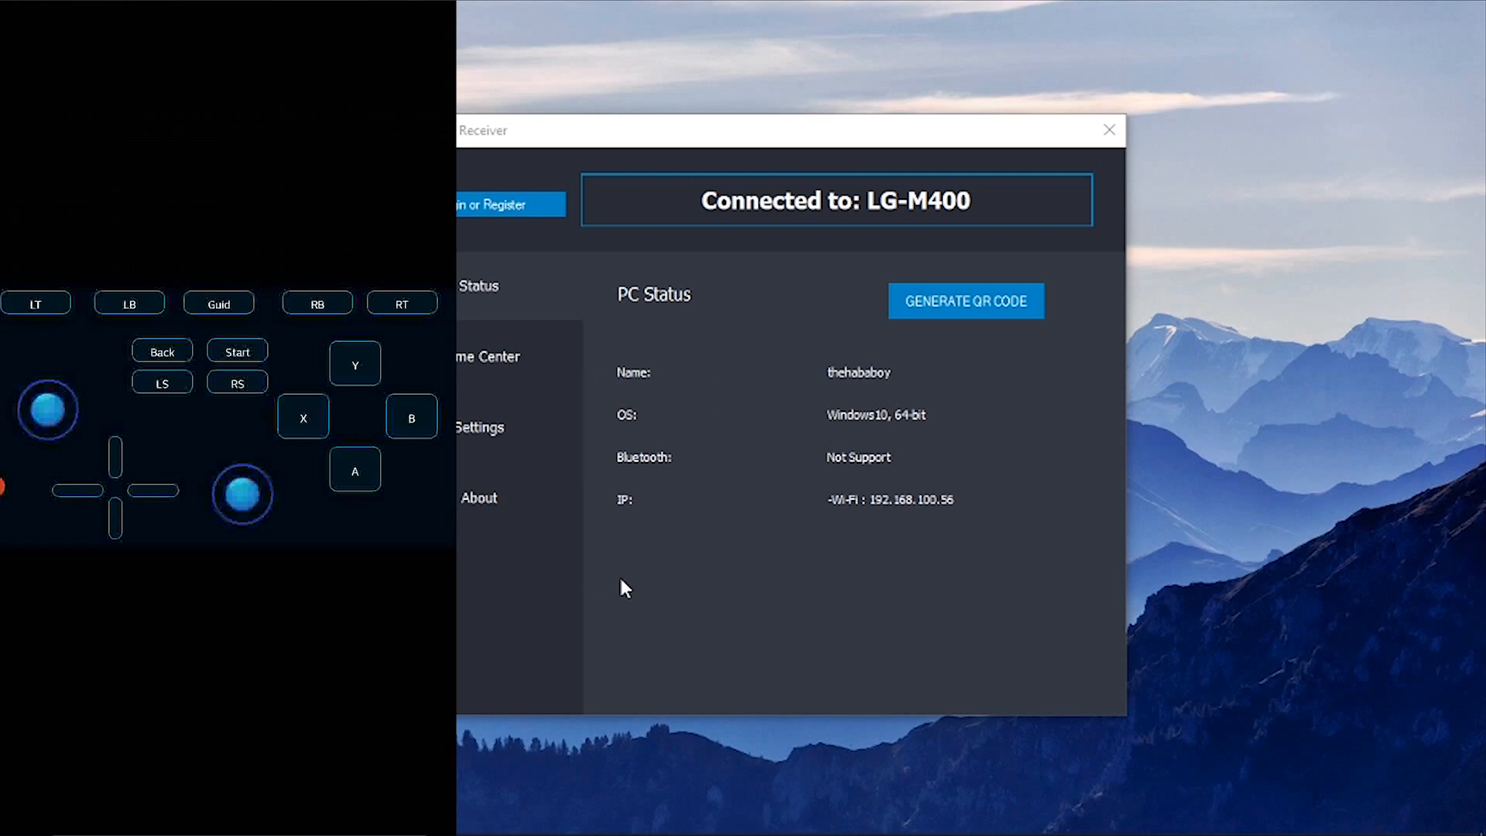